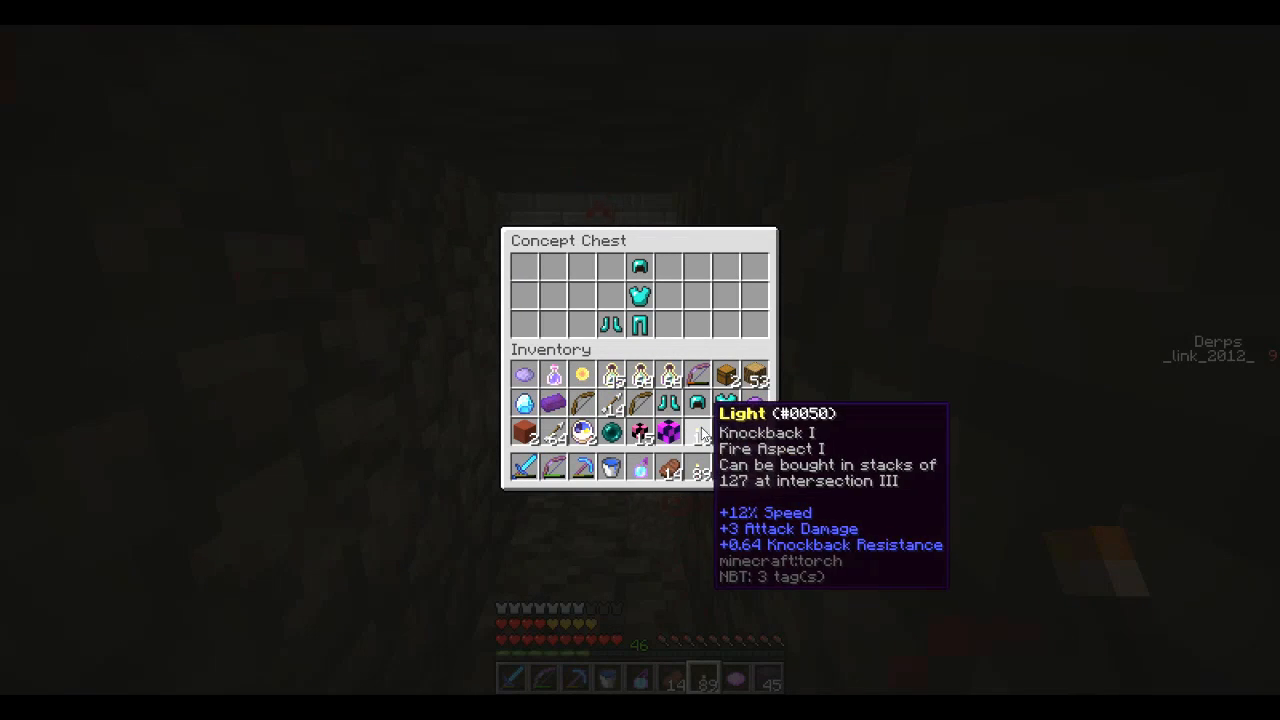
pyautogui.moveTo(580, 392)
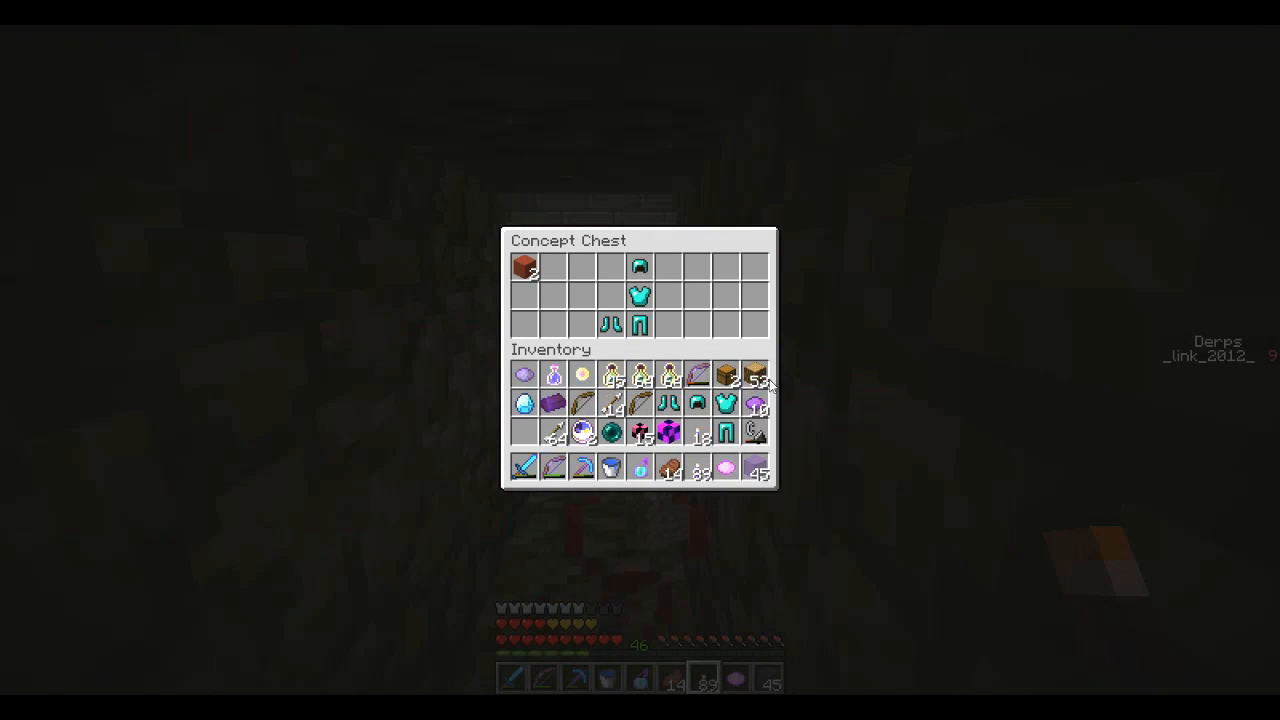
pyautogui.moveTo(754, 436)
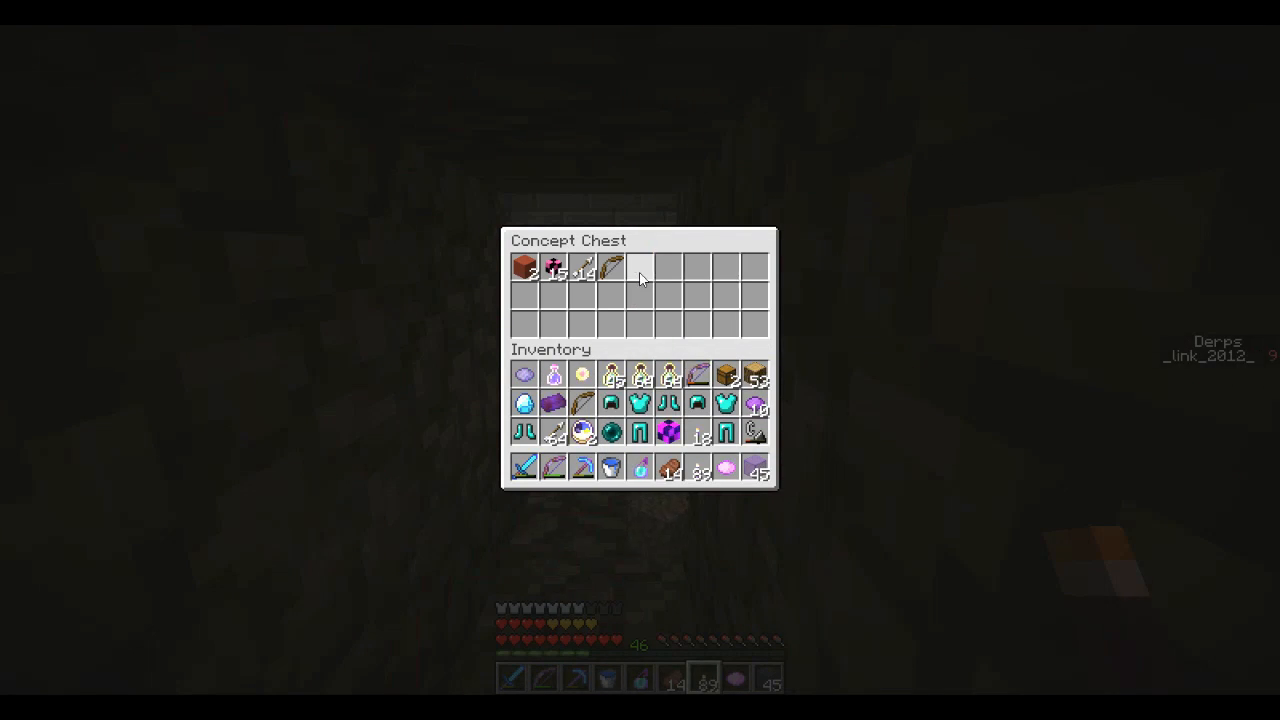
# Close the Concept Chest before walking through the ruins to the next loot chest
pyautogui.press('Escape')
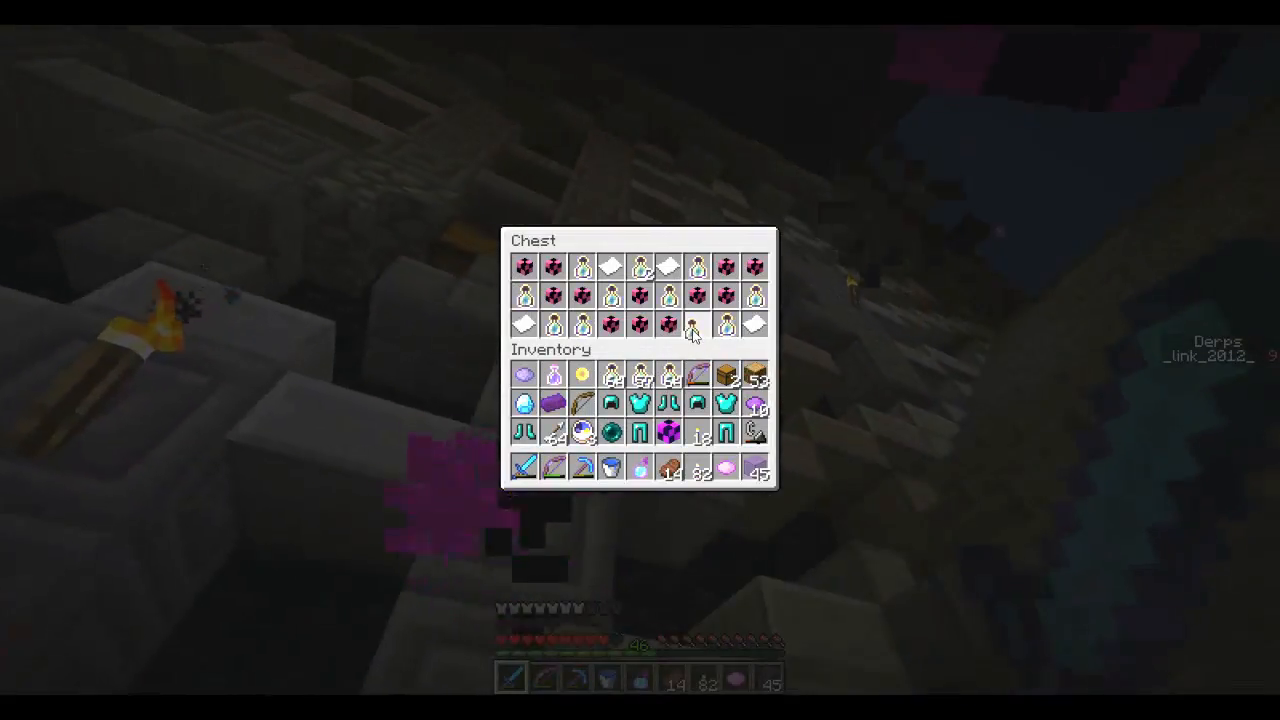
# Close the loot chest before heading to the Important Information ender chest
pyautogui.press('Escape')
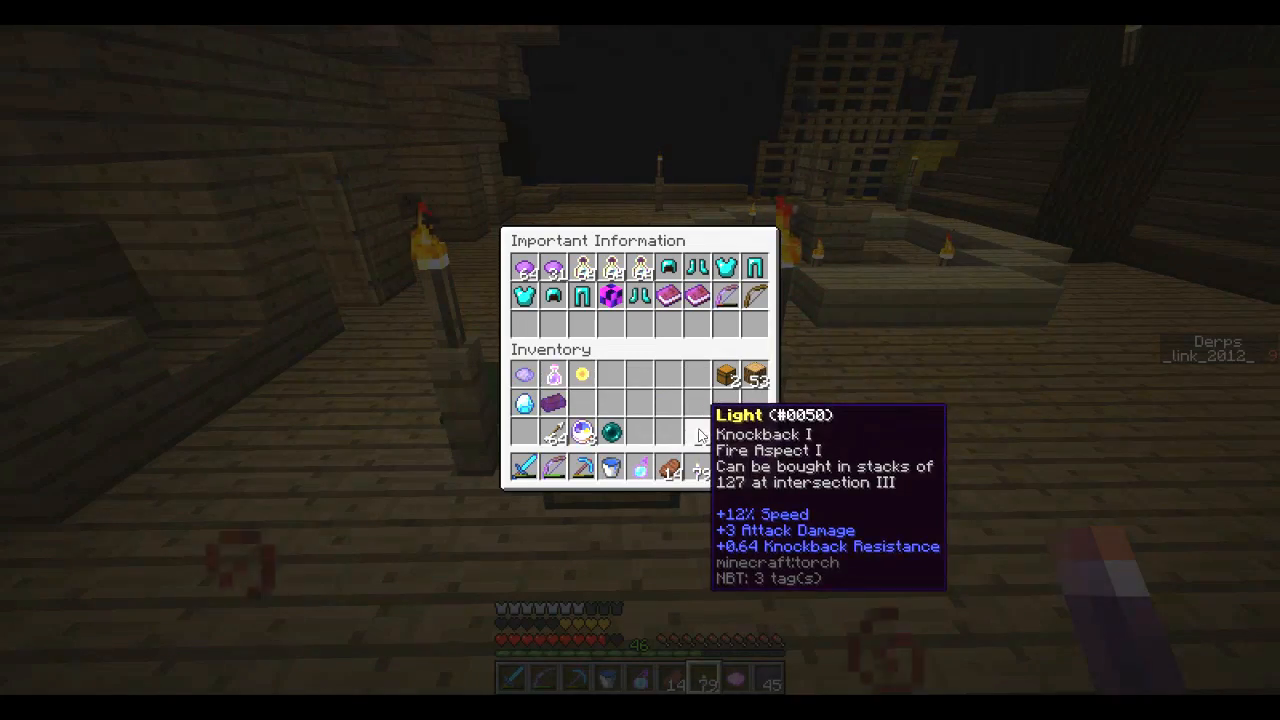
# Close the Important Information chest before moving to the stone-room chest
pyautogui.press('Escape')
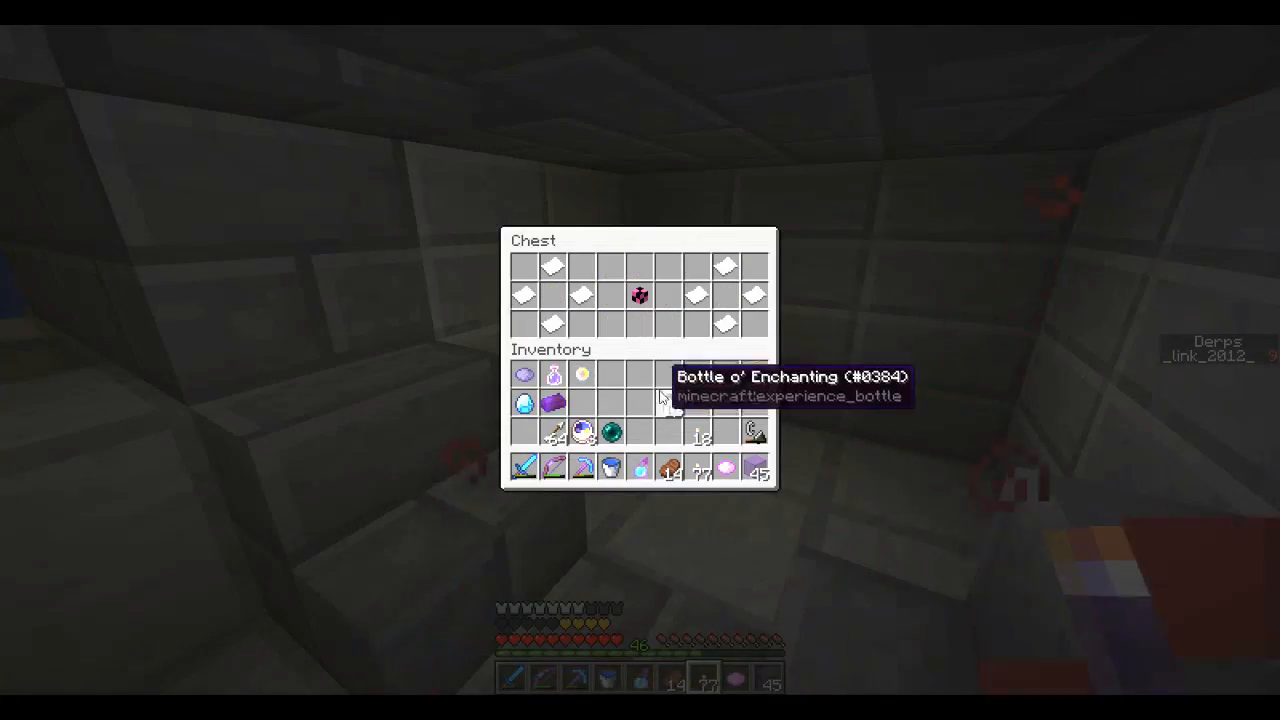
# Close the stone-room chest before swimming out through the flooded passage
pyautogui.press('Escape')
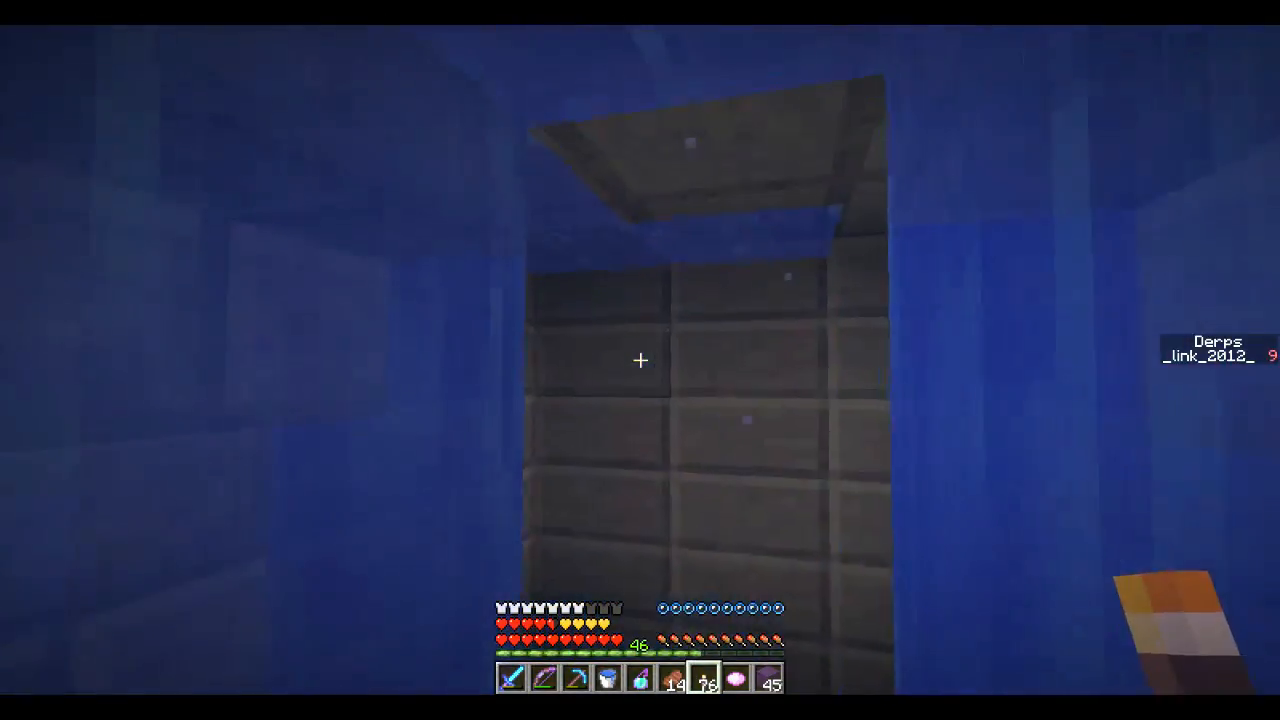
pyautogui.moveTo(640, 360)
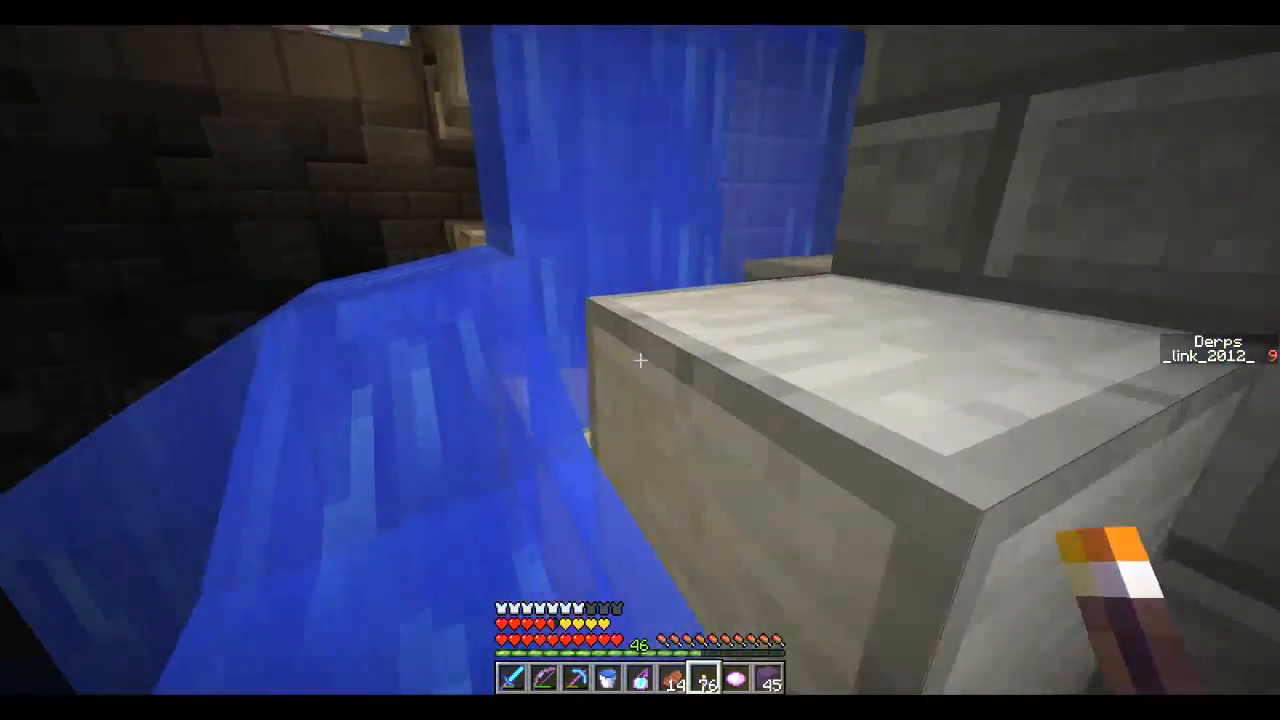
pyautogui.moveTo(640, 360)
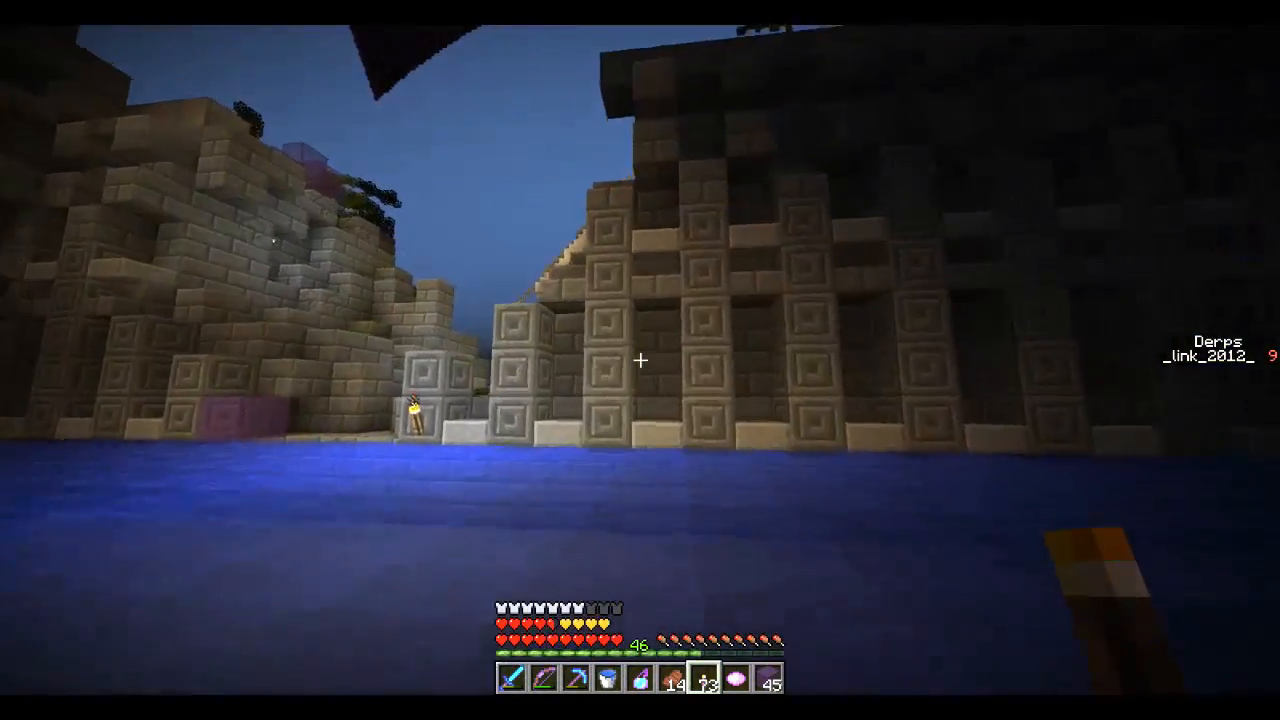
pyautogui.moveTo(640, 360)
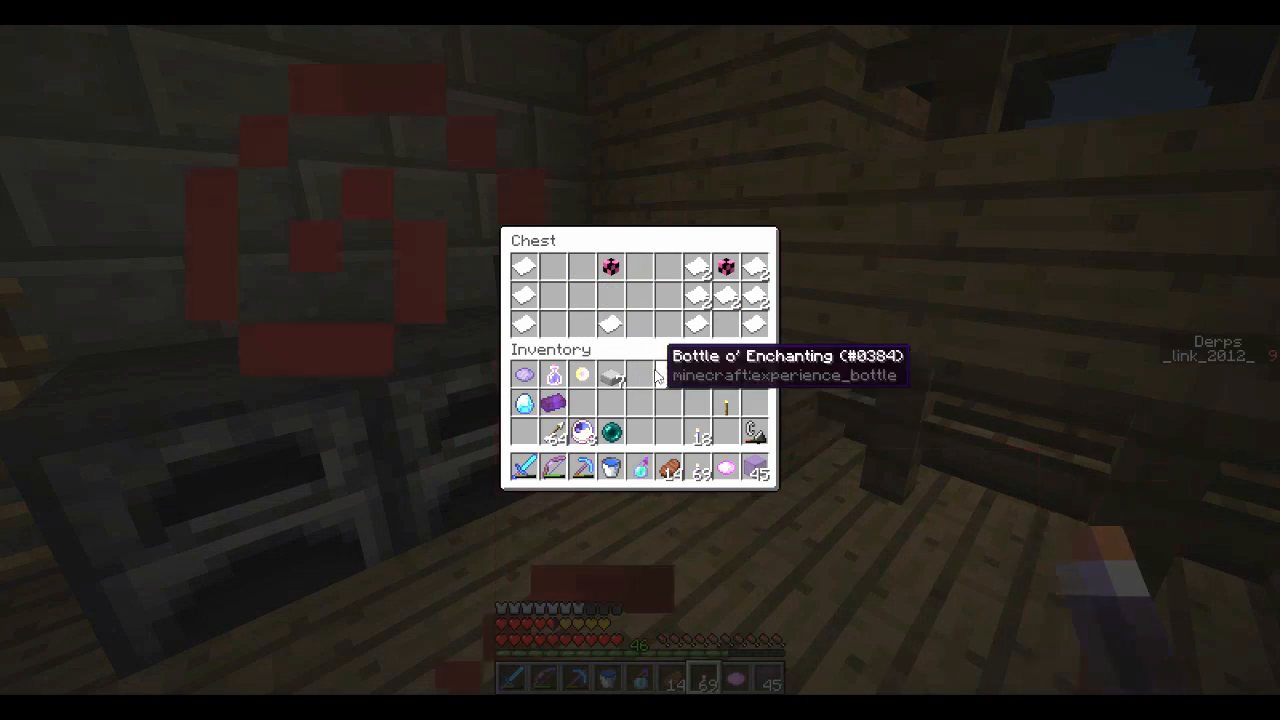
# Check the wooden-room chests, the furnace and the Bottle o' Enchanting chest, closing each
pyautogui.press('Escape')
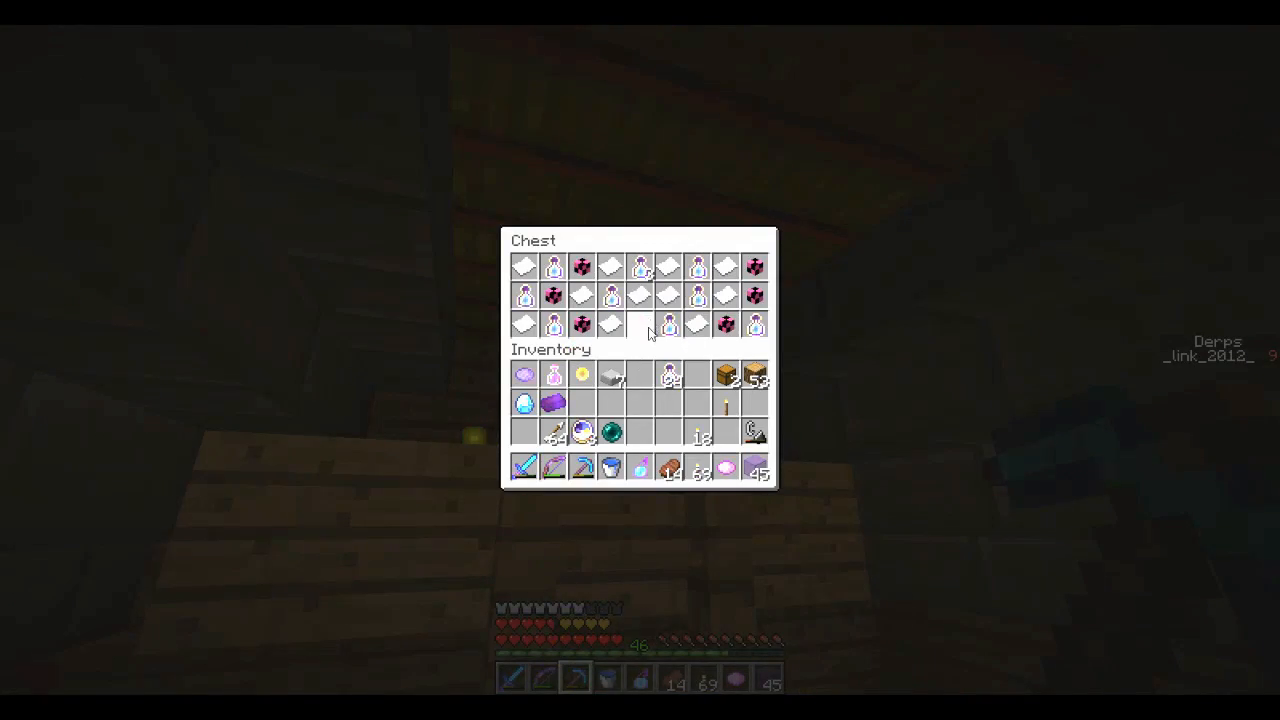
pyautogui.press('Escape')
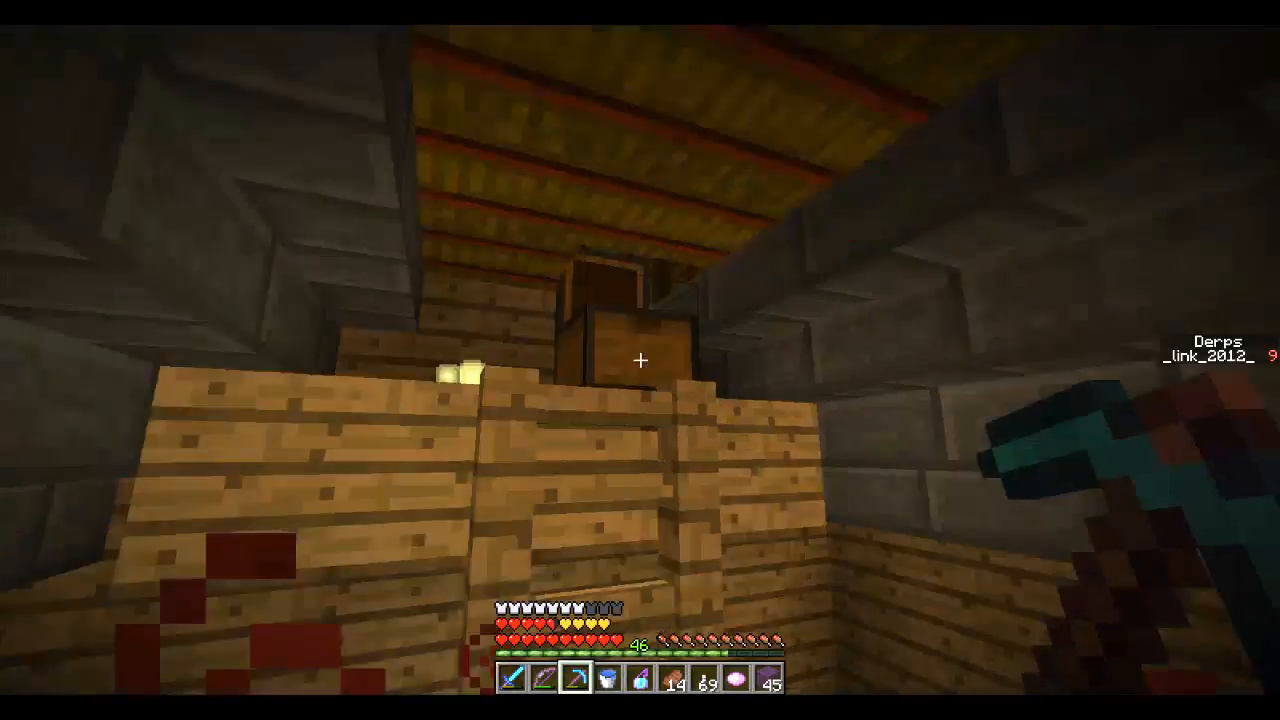
pyautogui.moveTo(640, 360)
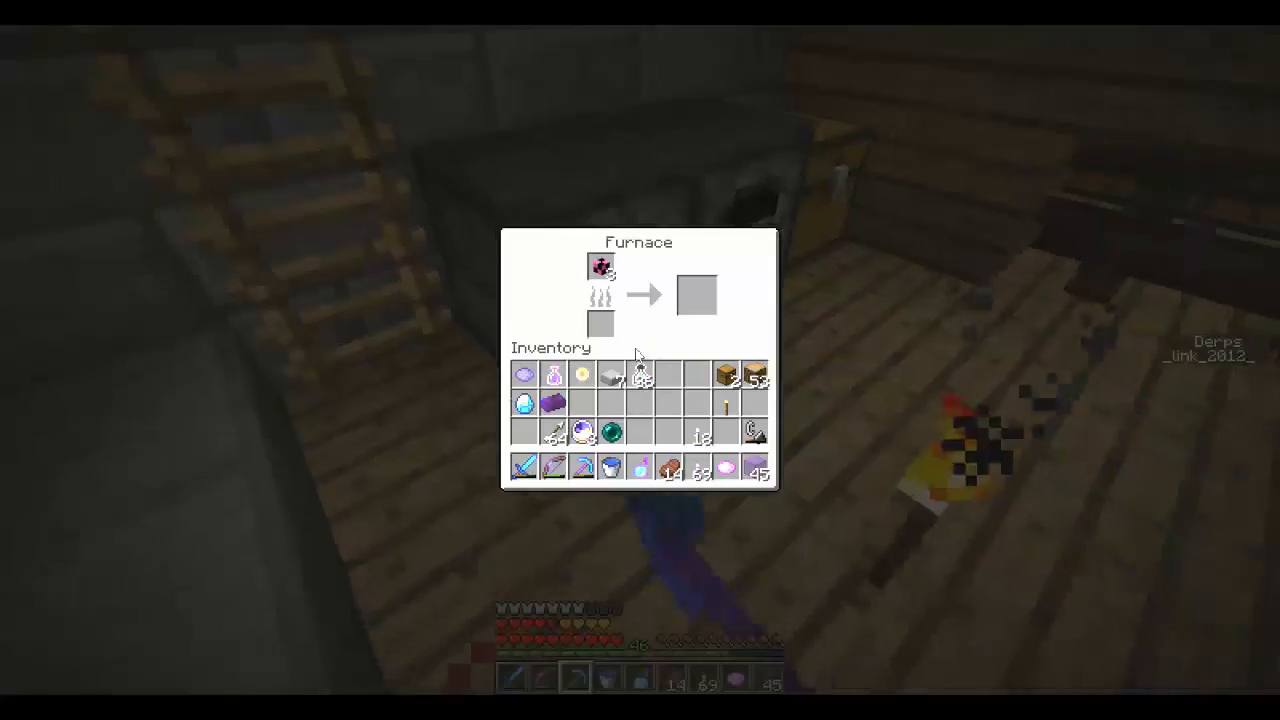
pyautogui.press('Escape')
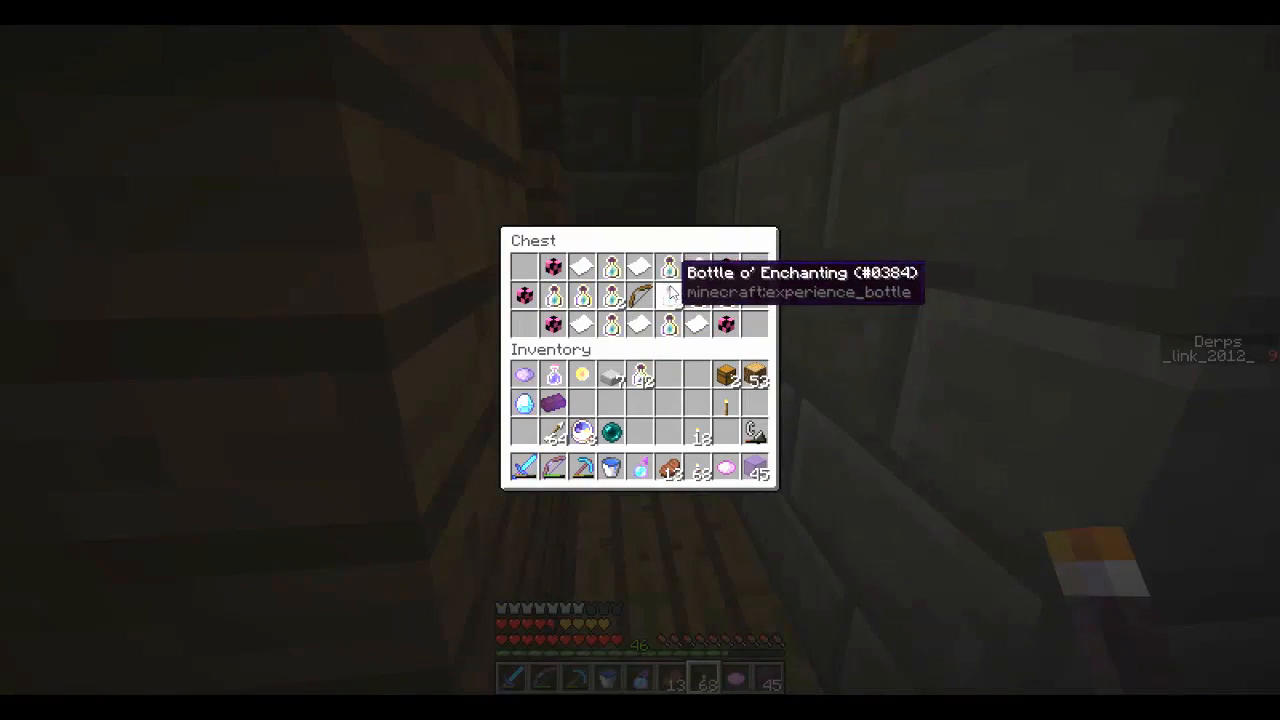
pyautogui.press('Escape')
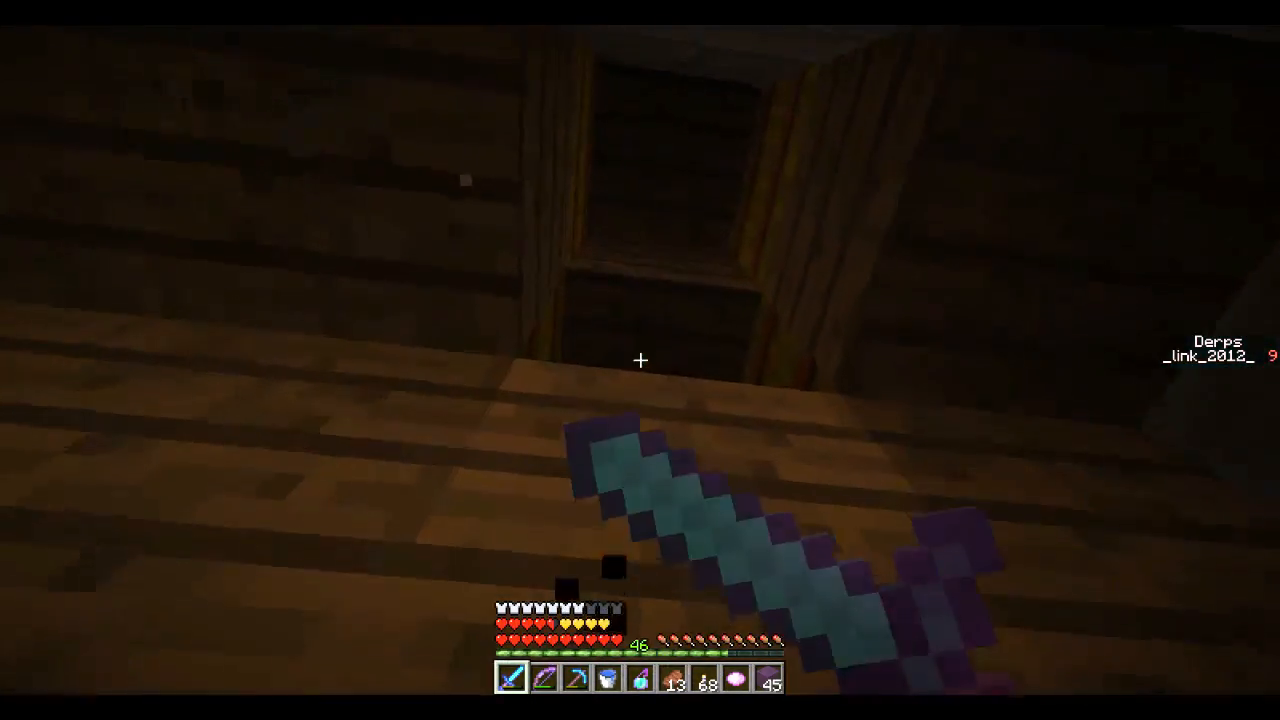
pyautogui.moveTo(640, 360)
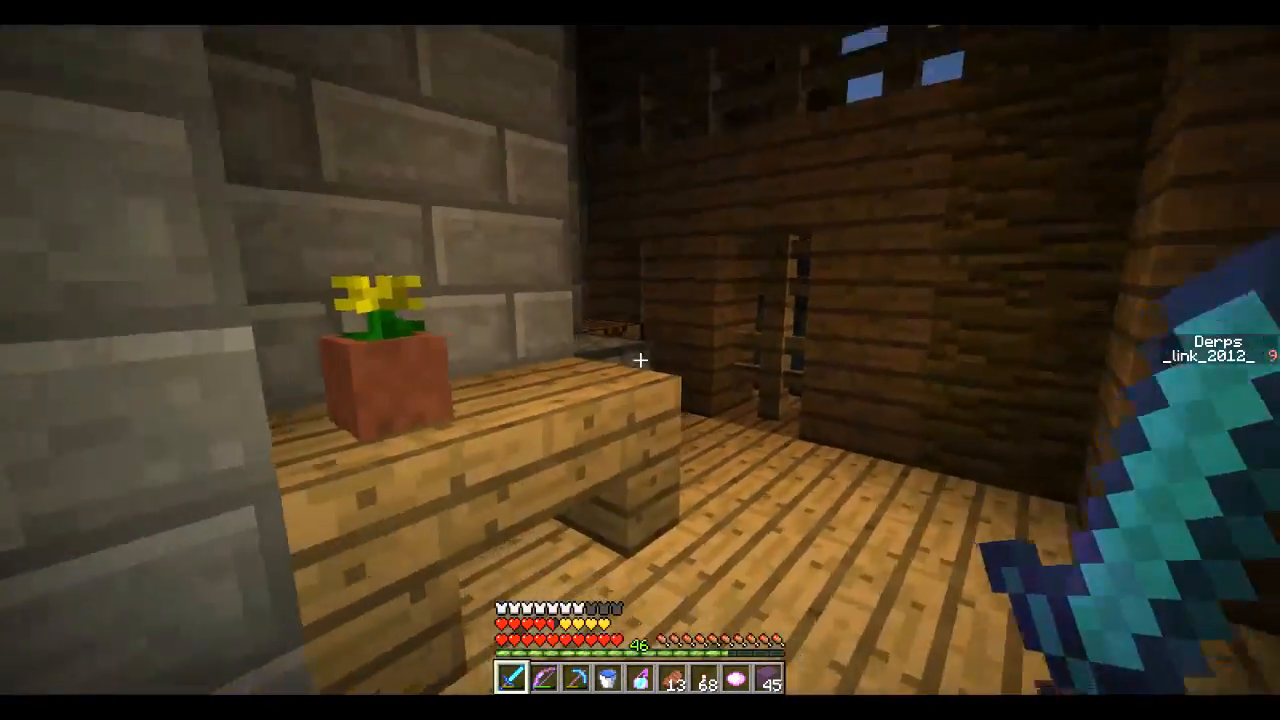
pyautogui.moveTo(640, 360)
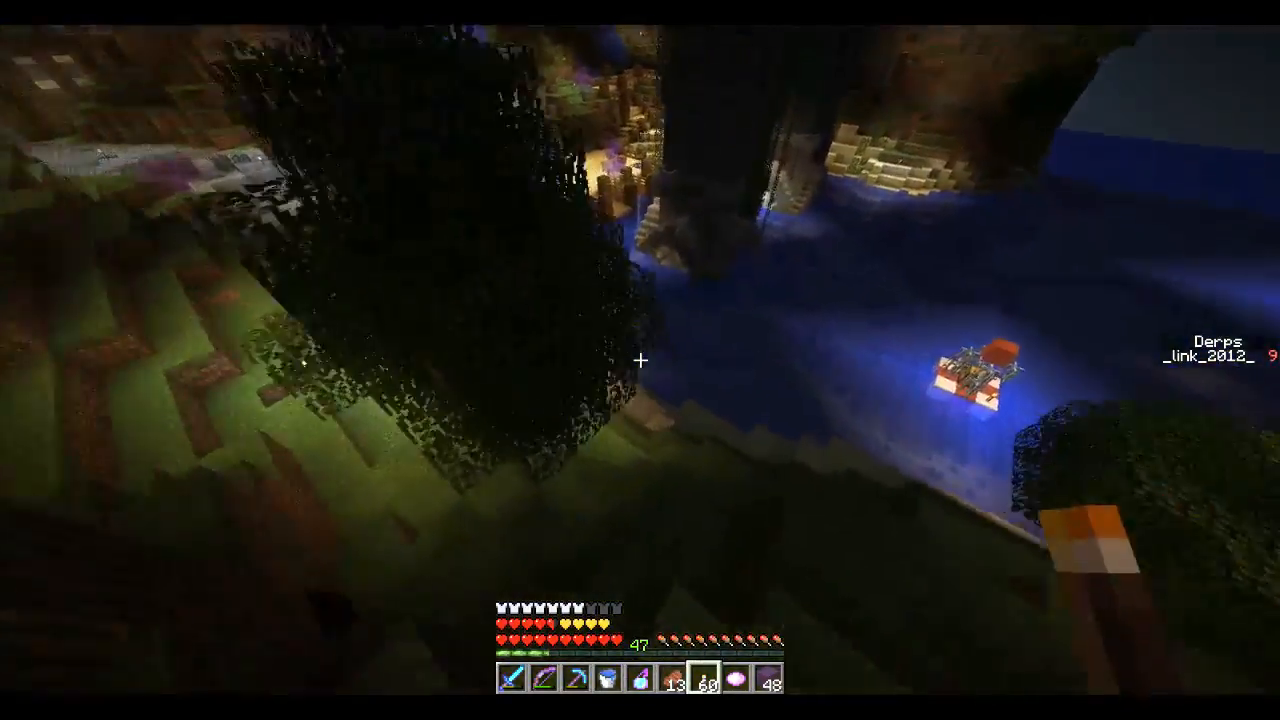
pyautogui.moveTo(640, 360)
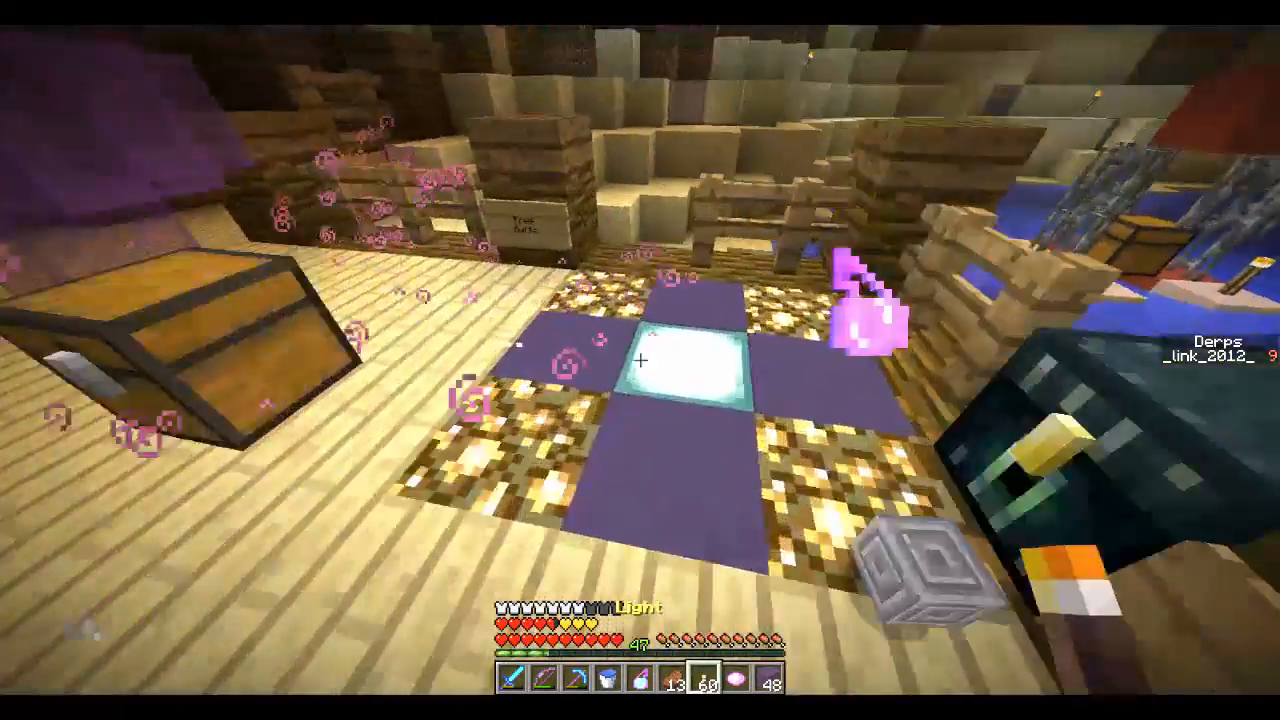
# Store inventory items in the ender chest beside the glowing platform and close it
pyautogui.press('e')
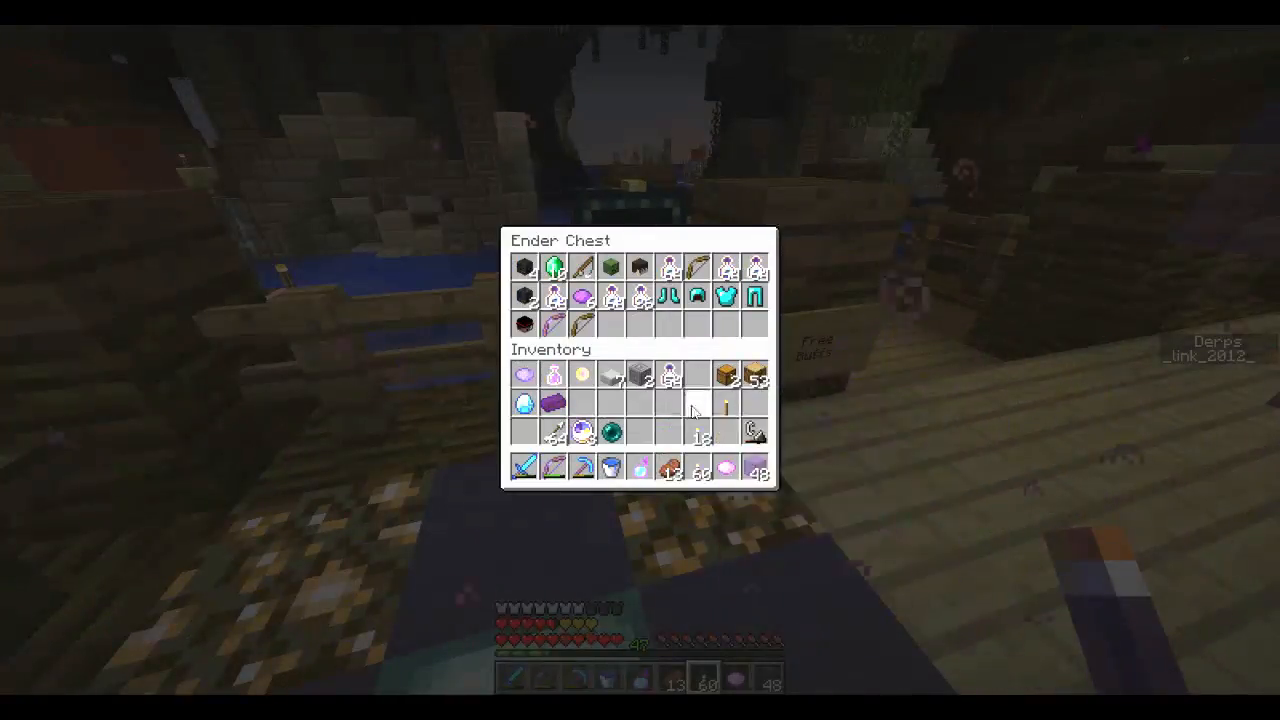
pyautogui.press('Escape')
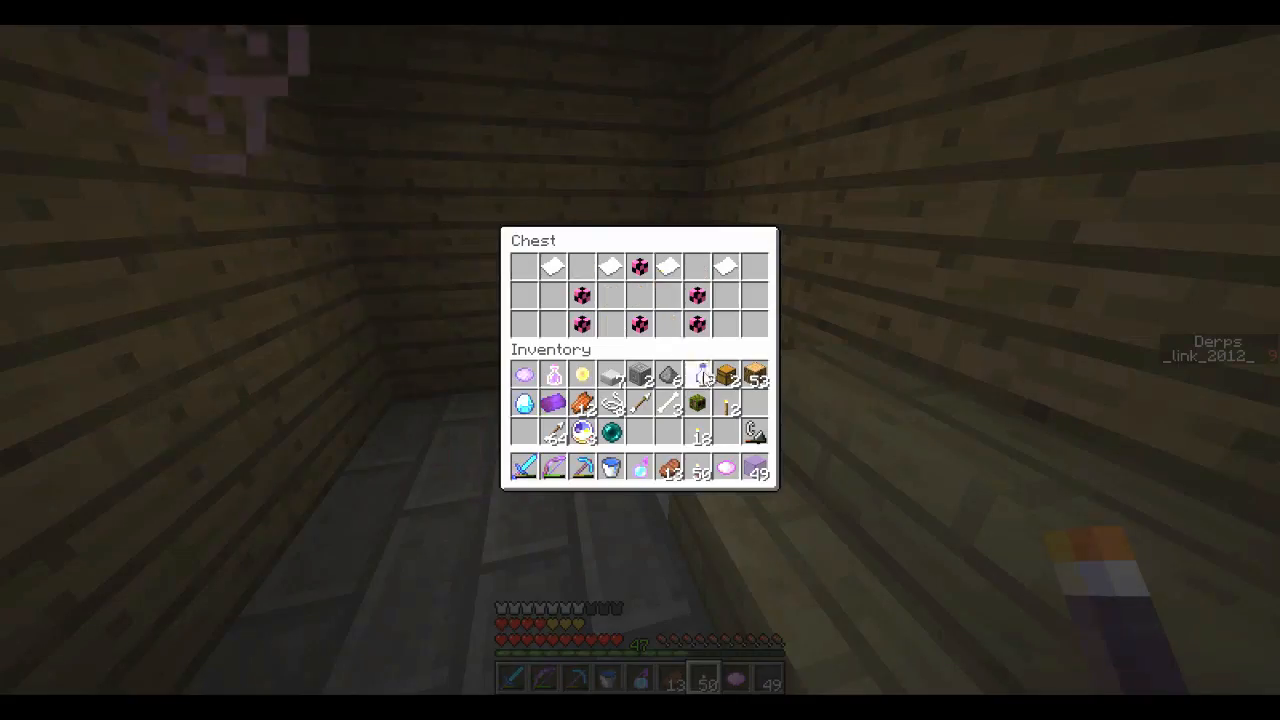
# Look through both chests of paper and Bottles o' Enchanting, closing each afterwards
pyautogui.press('Escape')
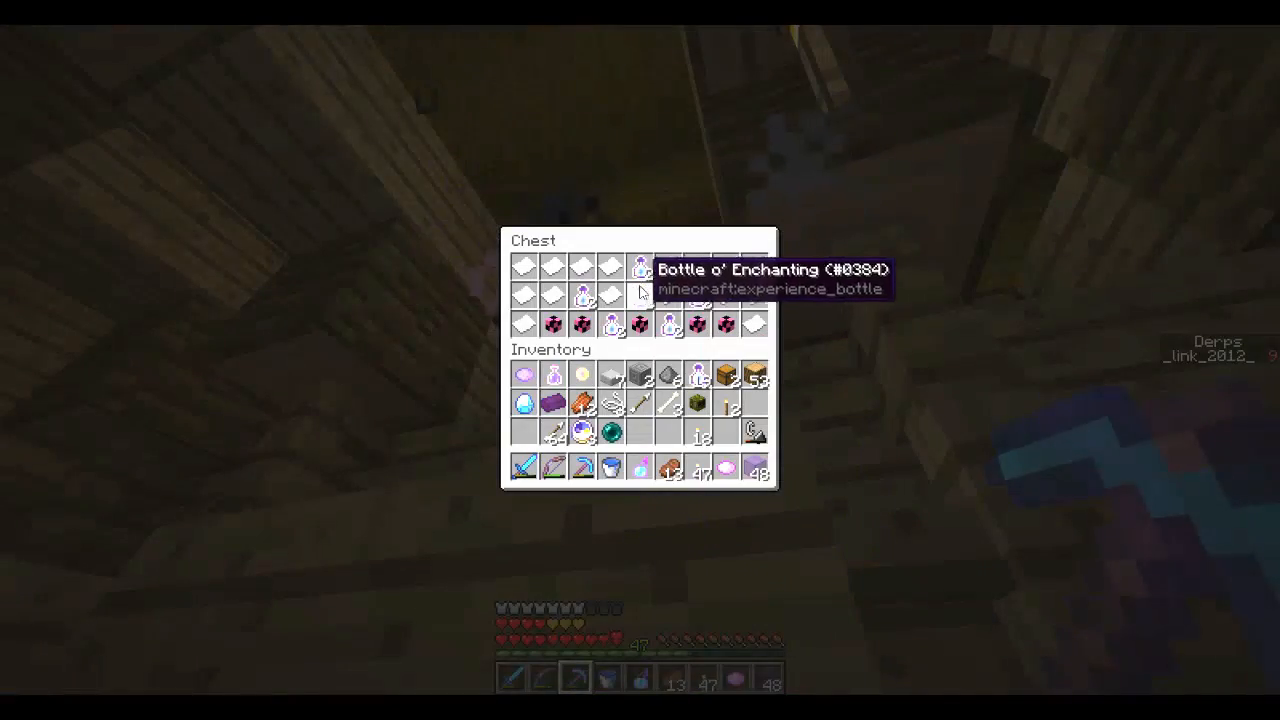
pyautogui.press('Escape')
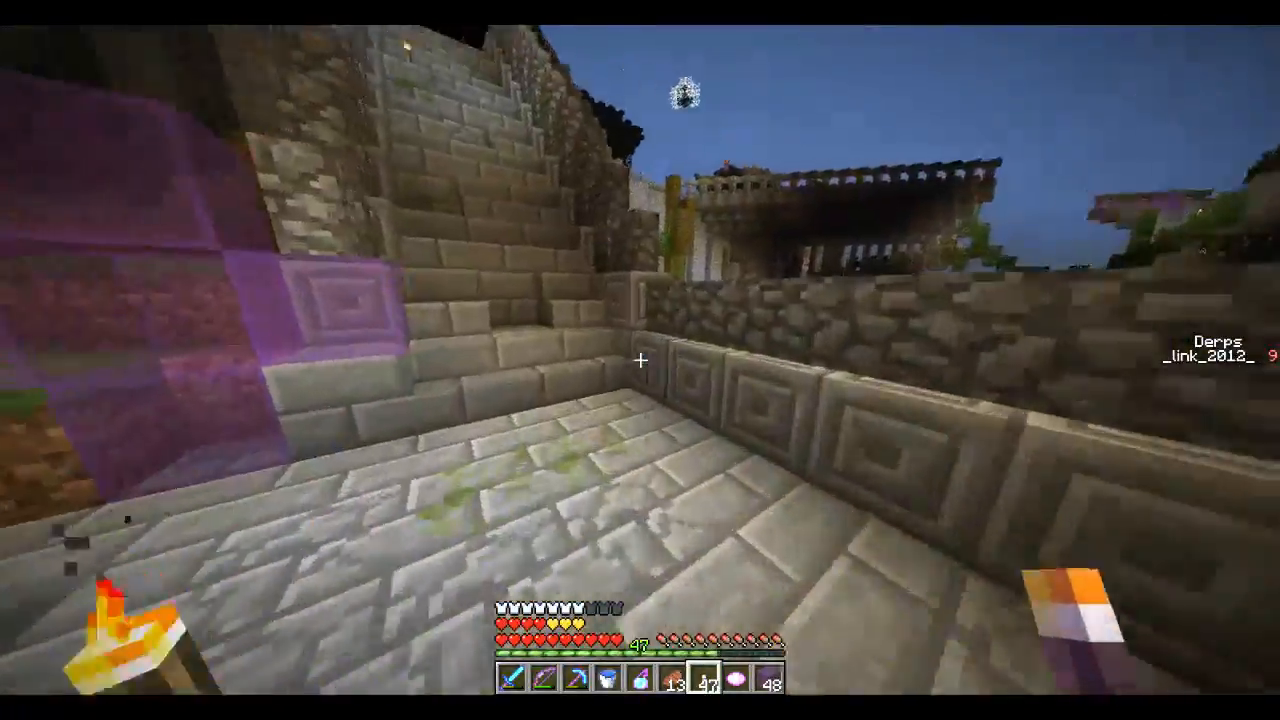
pyautogui.moveTo(640, 360)
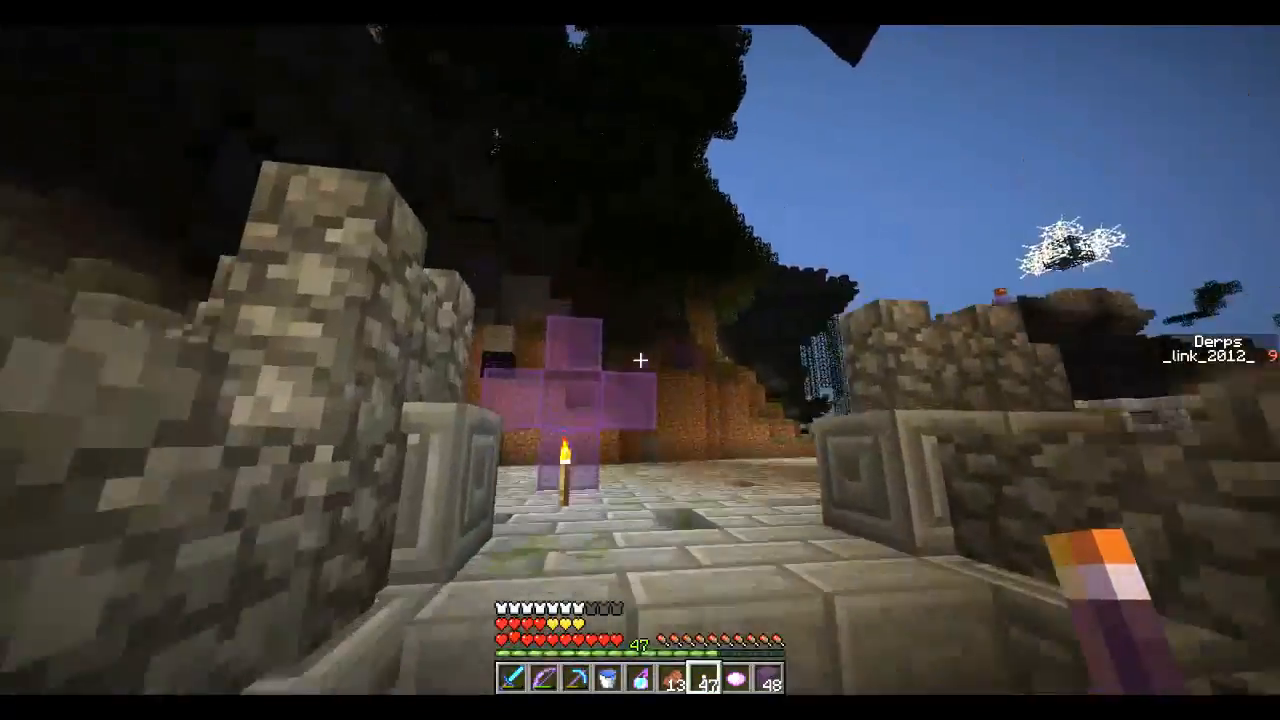